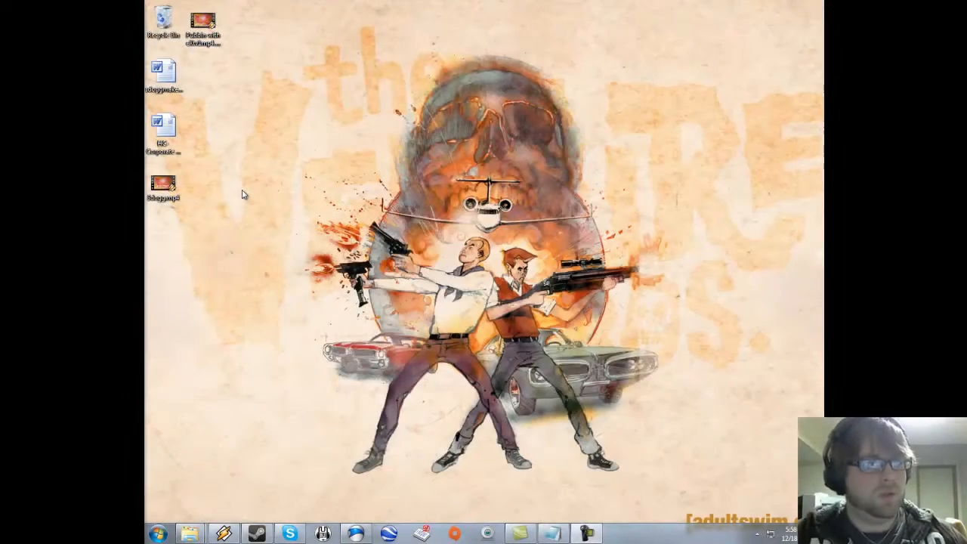
{"action": "mouse_move", "coordinate": [500, 287]}
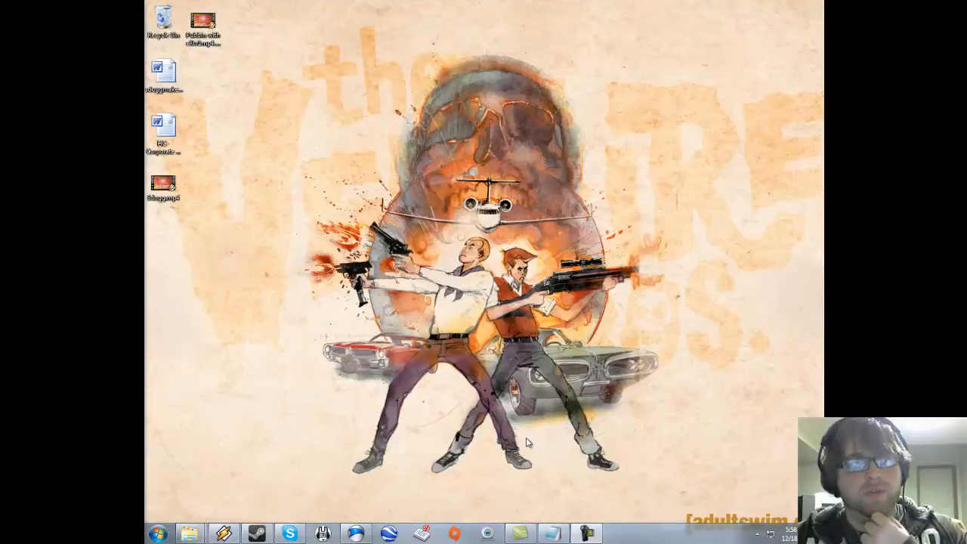
{"action": "mouse_move", "coordinate": [521, 440]}
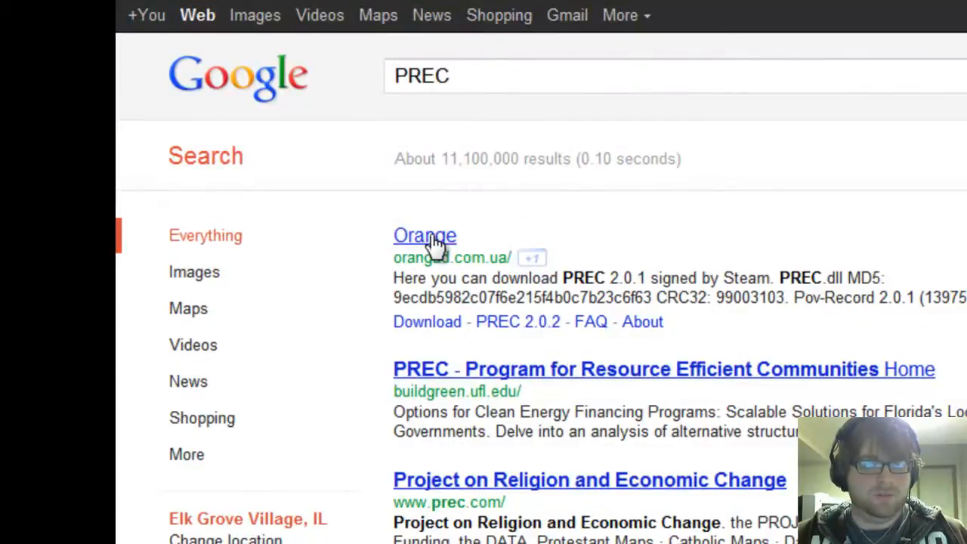
Visit the Orange weblog listing PREC releases, then minimise Chrome.
{"action": "left_click", "coordinate": [425, 235]}
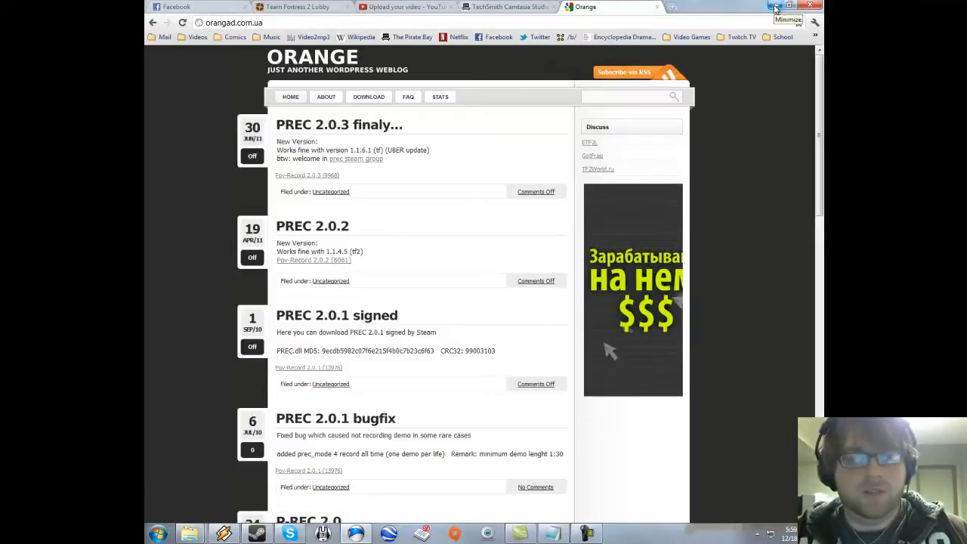
{"action": "left_click", "coordinate": [773, 7]}
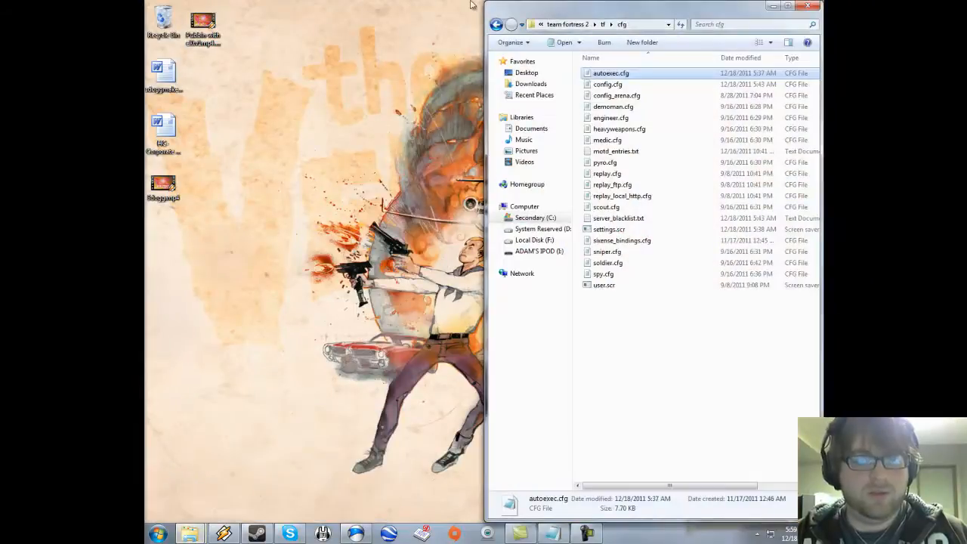
Go up to tf, enter addons, and open the PREC readme.txt in Notepad.
{"action": "left_click", "coordinate": [497, 24]}
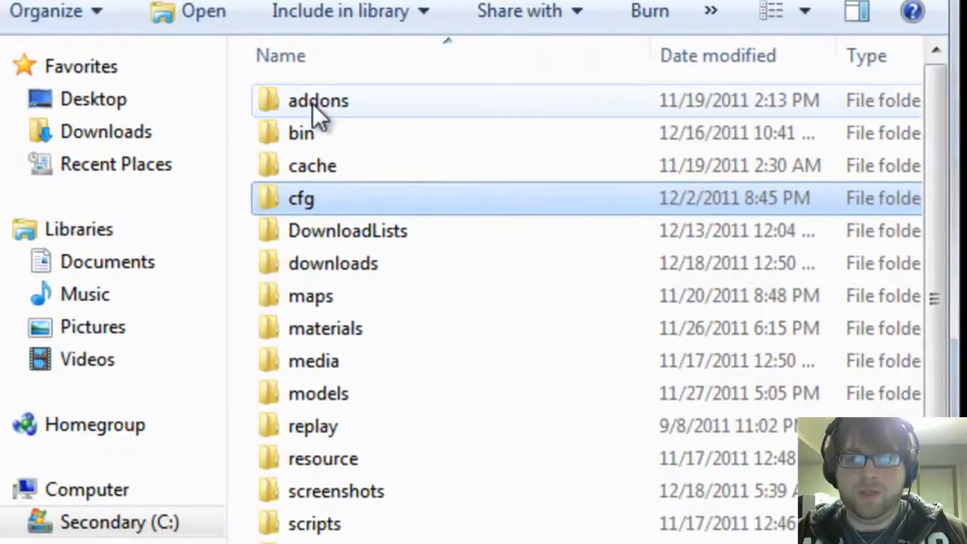
{"action": "left_click", "coordinate": [318, 101]}
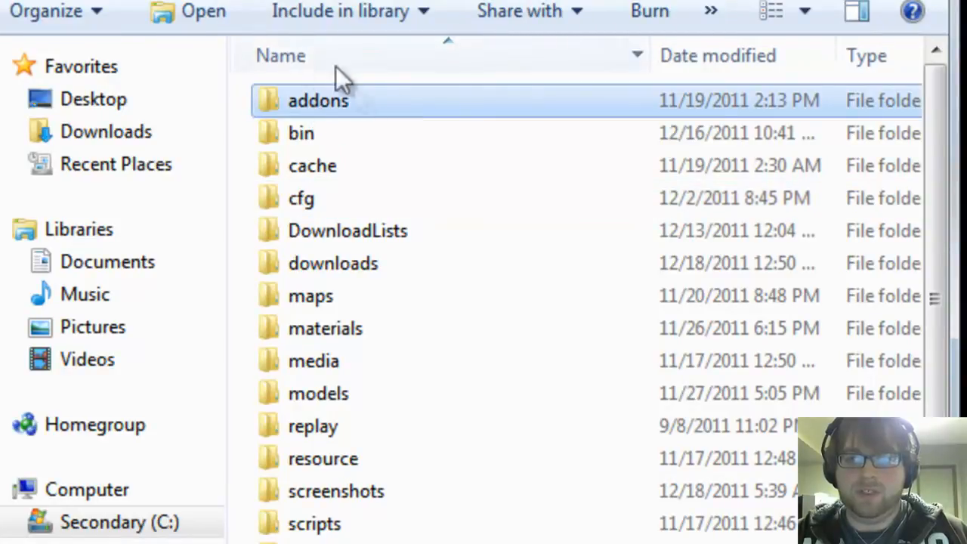
{"action": "mouse_move", "coordinate": [310, 109]}
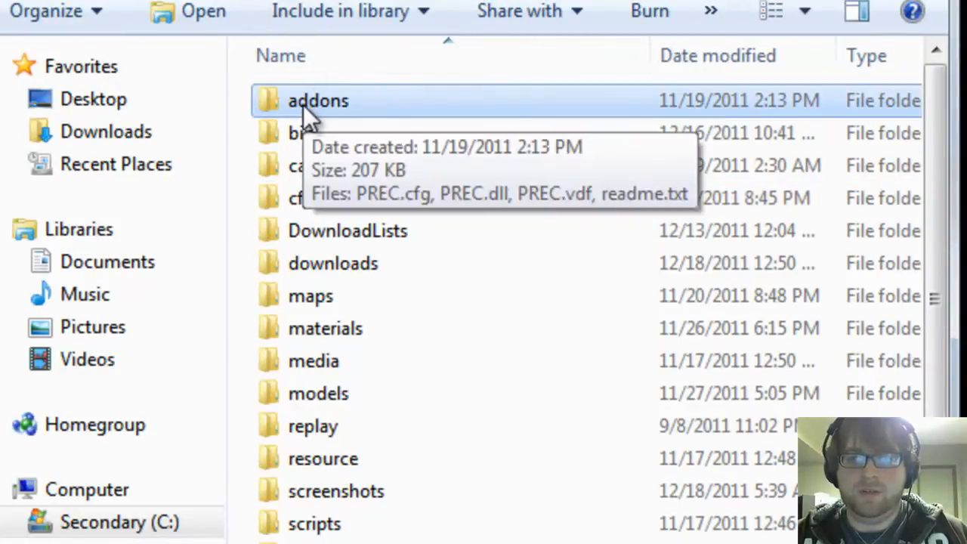
{"action": "double_click", "coordinate": [317, 101]}
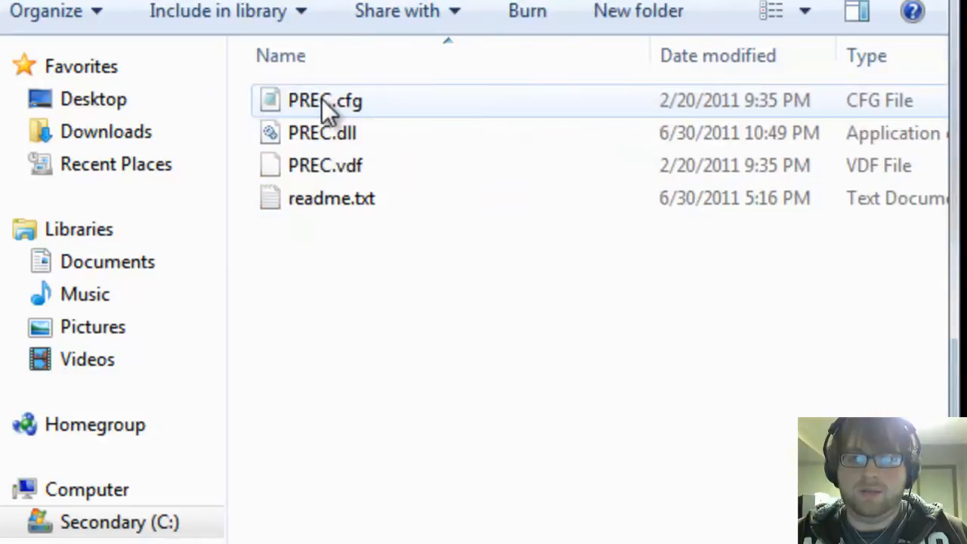
{"action": "left_click", "coordinate": [325, 100]}
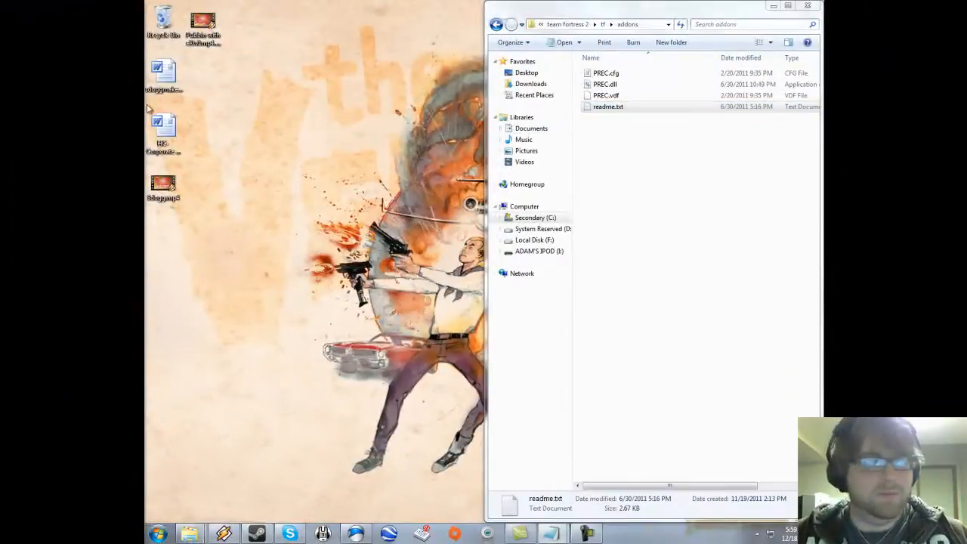
{"action": "double_click", "coordinate": [608, 106]}
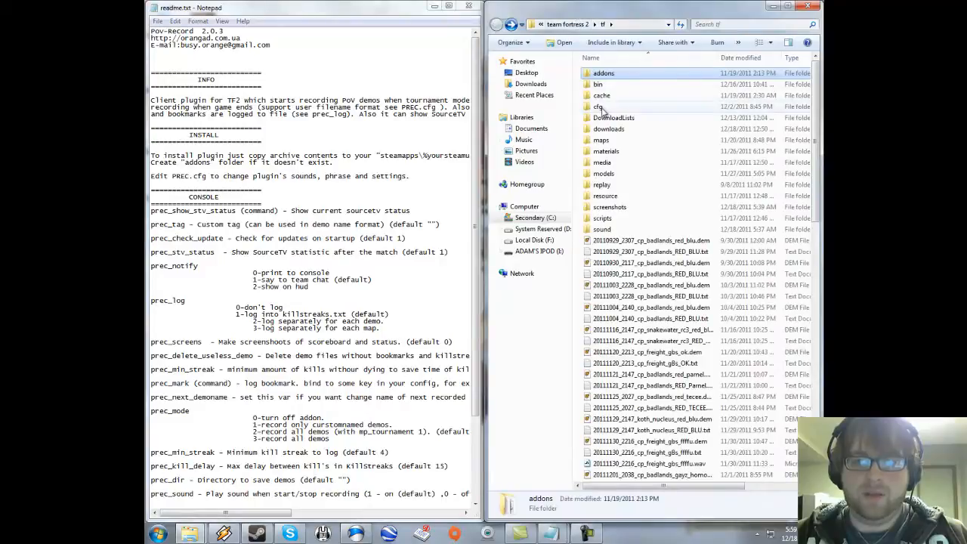
Open the tf/cfg folder and select autoexec.cfg.
{"action": "double_click", "coordinate": [599, 107]}
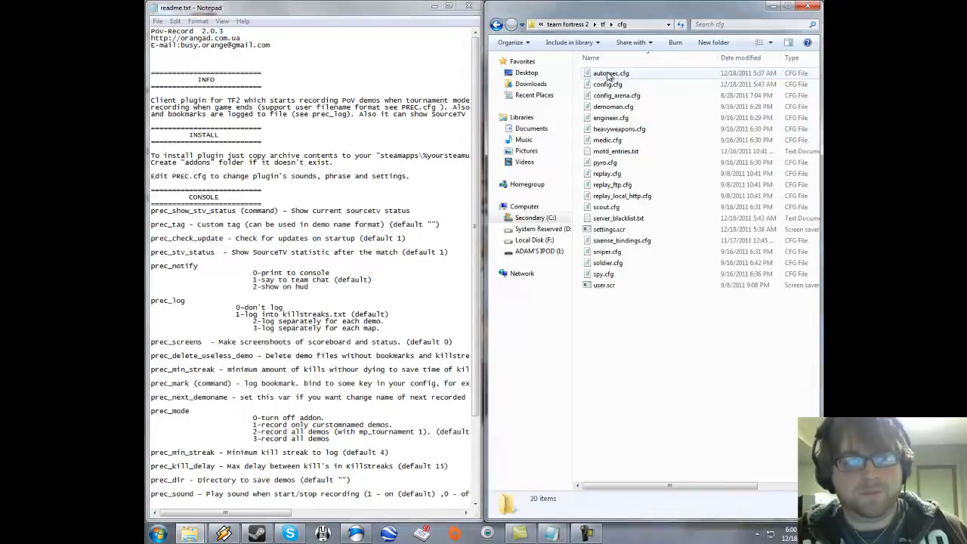
{"action": "mouse_move", "coordinate": [610, 73]}
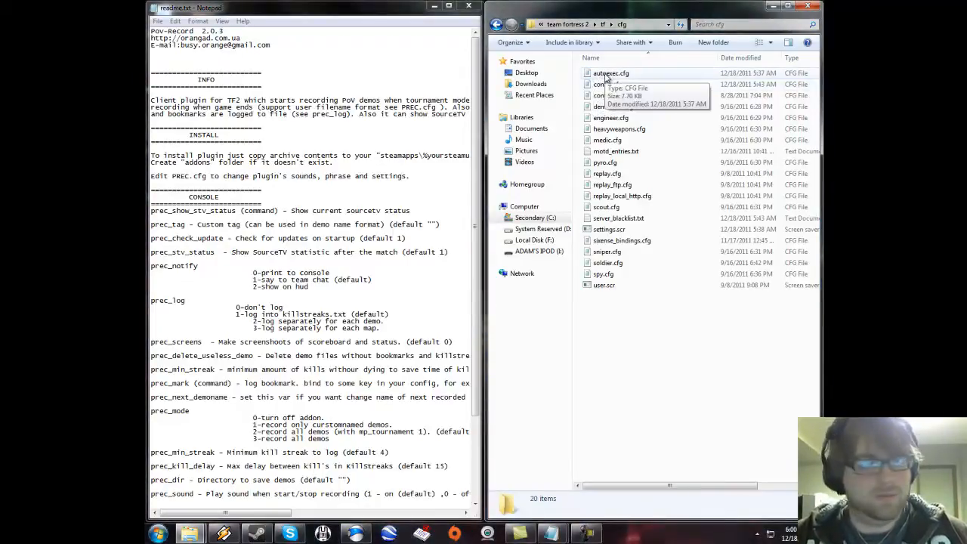
{"action": "left_click", "coordinate": [610, 72]}
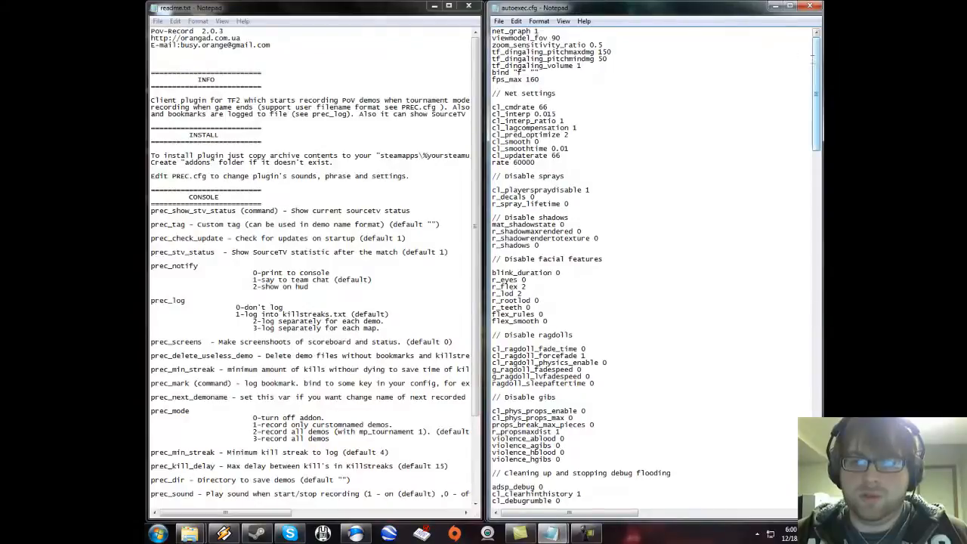
Scroll to autoexec.cfg's // PREC settings block and inspect the prec_mode value and bind lines.
{"action": "scroll", "scroll_direction": "down", "scroll_amount": 3}
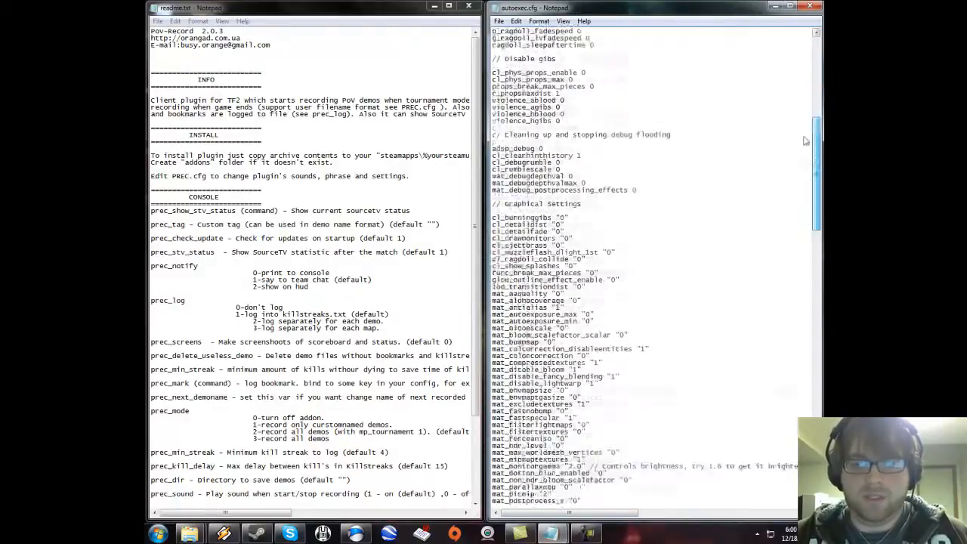
{"action": "scroll", "scroll_direction": "down", "scroll_amount": 3}
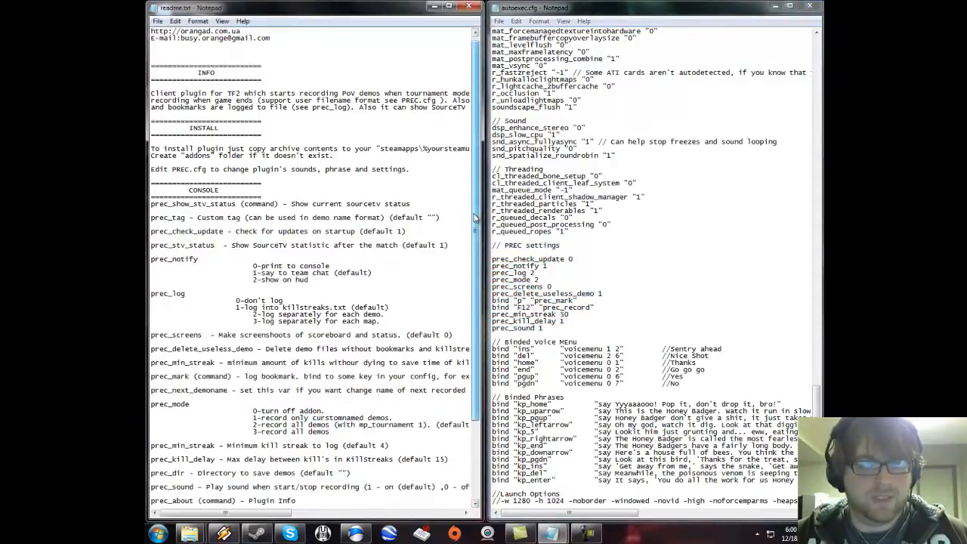
{"action": "scroll", "scroll_direction": "down", "scroll_amount": 3}
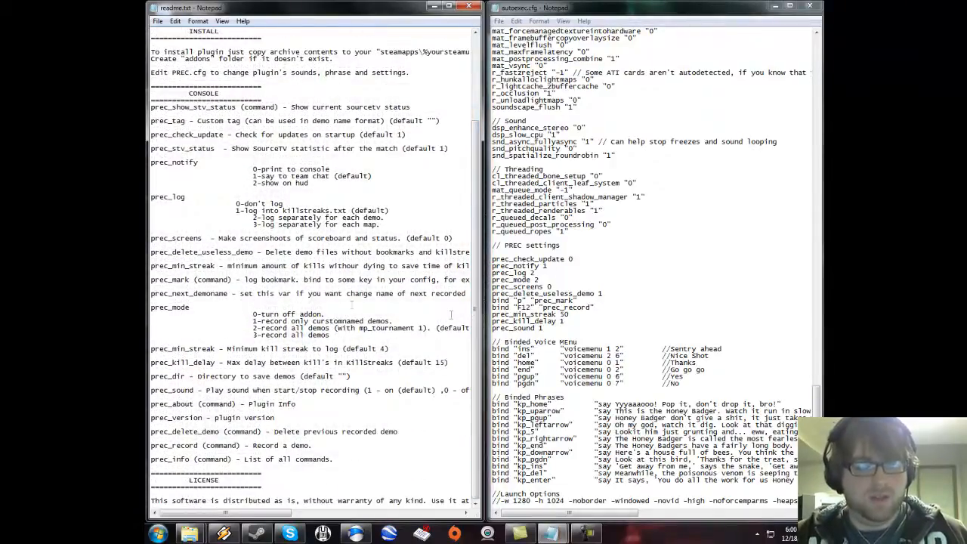
{"action": "double_click", "coordinate": [223, 107]}
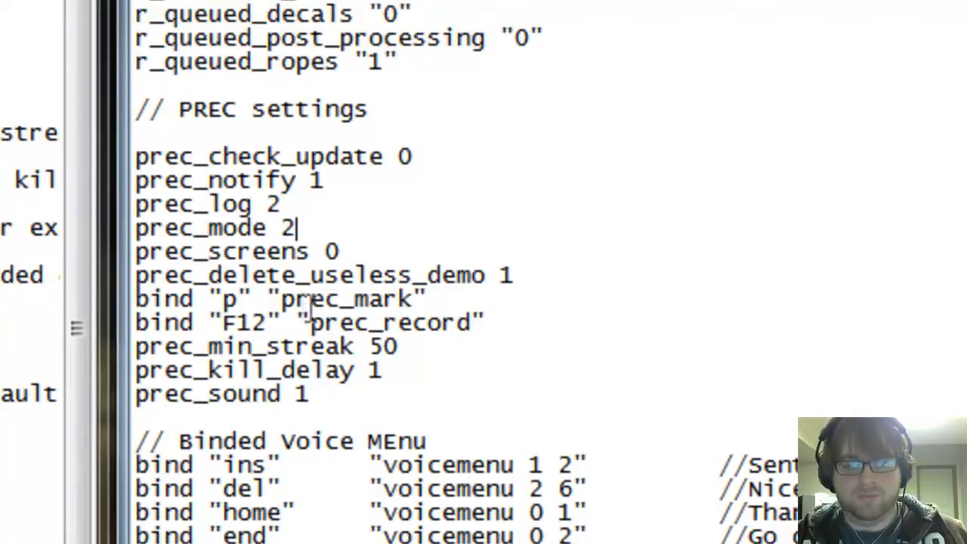
{"action": "triple_click", "coordinate": [280, 298]}
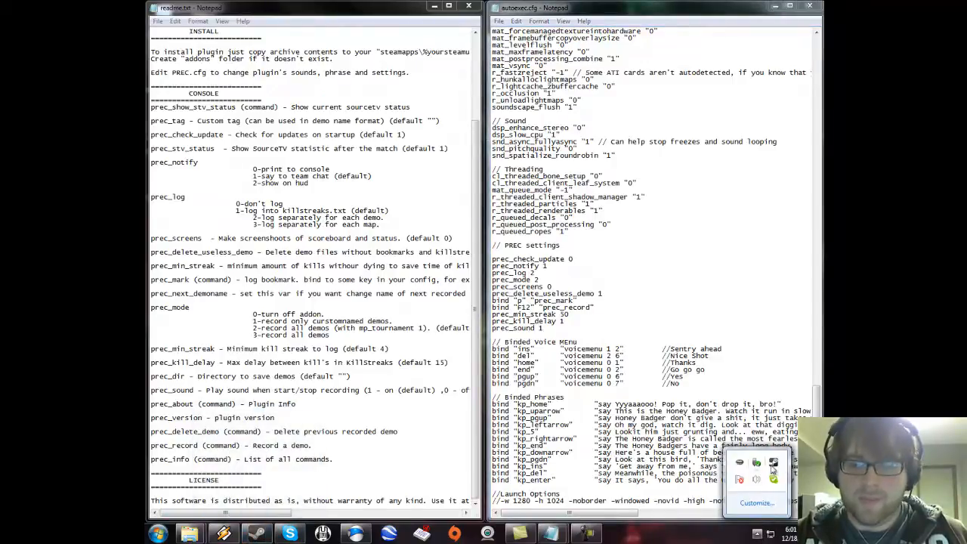
Launch Team Fortress 2 from the Steam tray menu.
{"action": "left_click", "coordinate": [756, 462]}
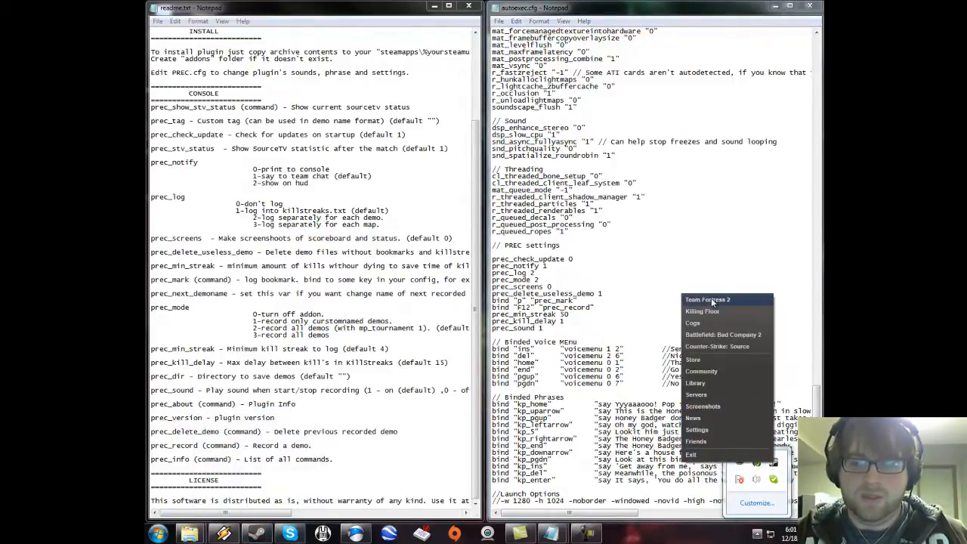
{"action": "left_click", "coordinate": [707, 299]}
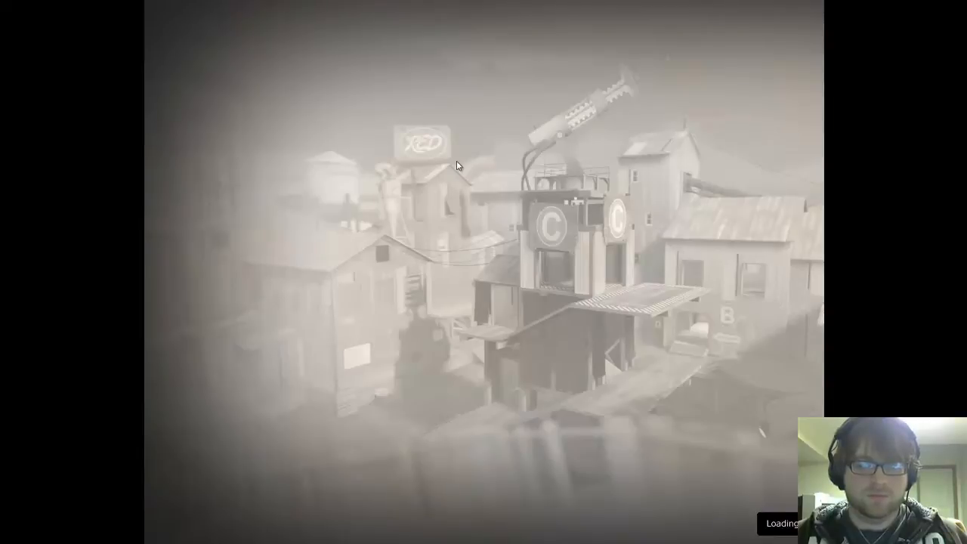
{"action": "mouse_move", "coordinate": [488, 305]}
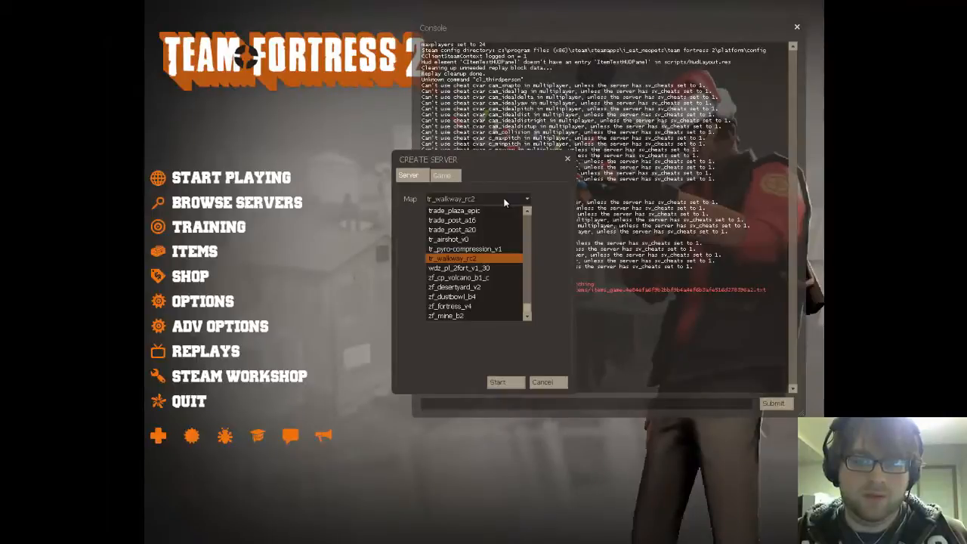
Start a server on tr_walkway_rc2 and dismiss the welcome screen.
{"action": "left_click", "coordinate": [498, 381]}
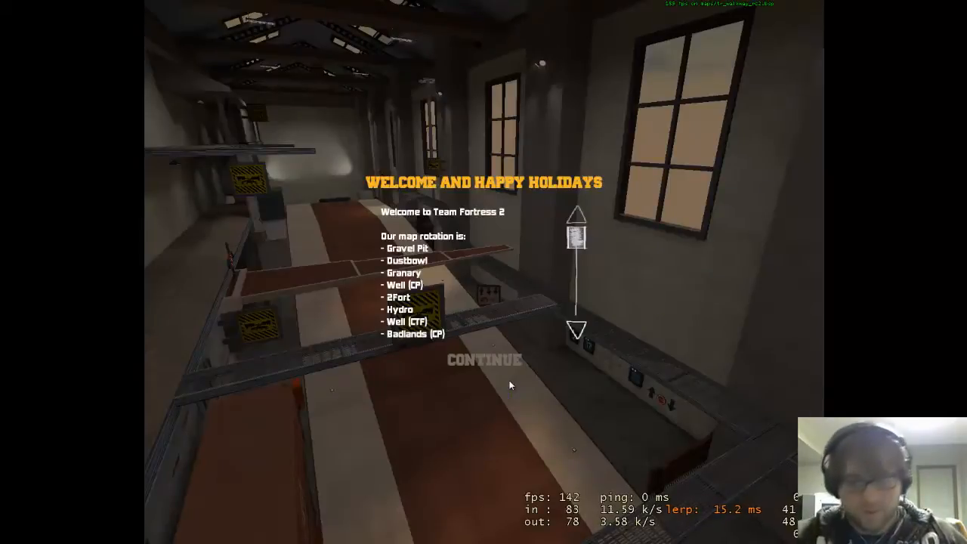
{"action": "left_click", "coordinate": [484, 360]}
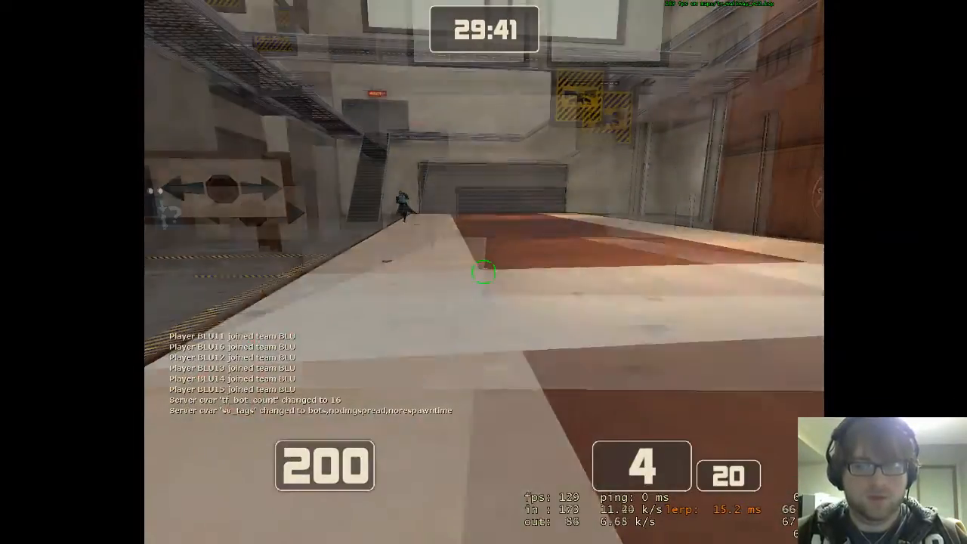
Play on tr_walkway_rc2, then check the P-REC recording and bookmark messages in the console.
{"action": "left_click", "coordinate": [484, 272]}
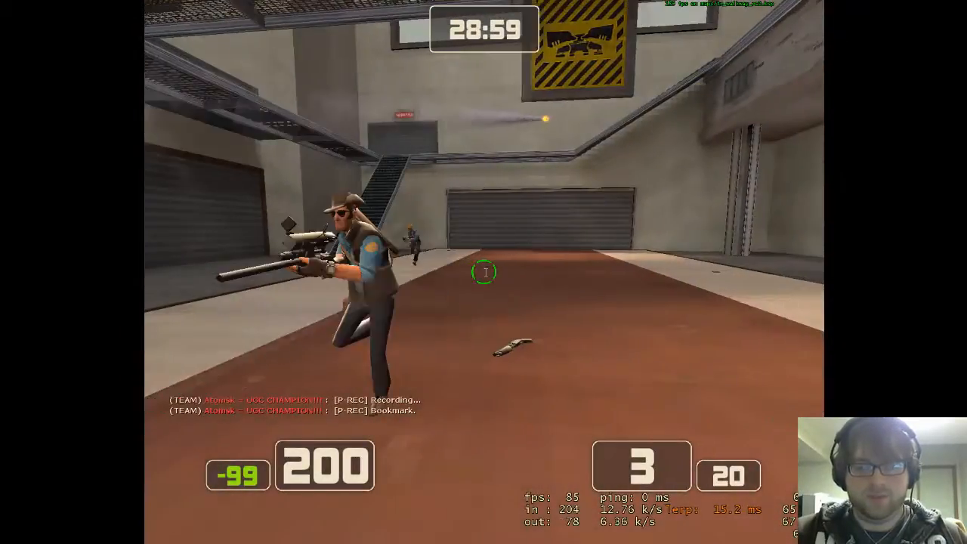
{"action": "key", "text": "`"}
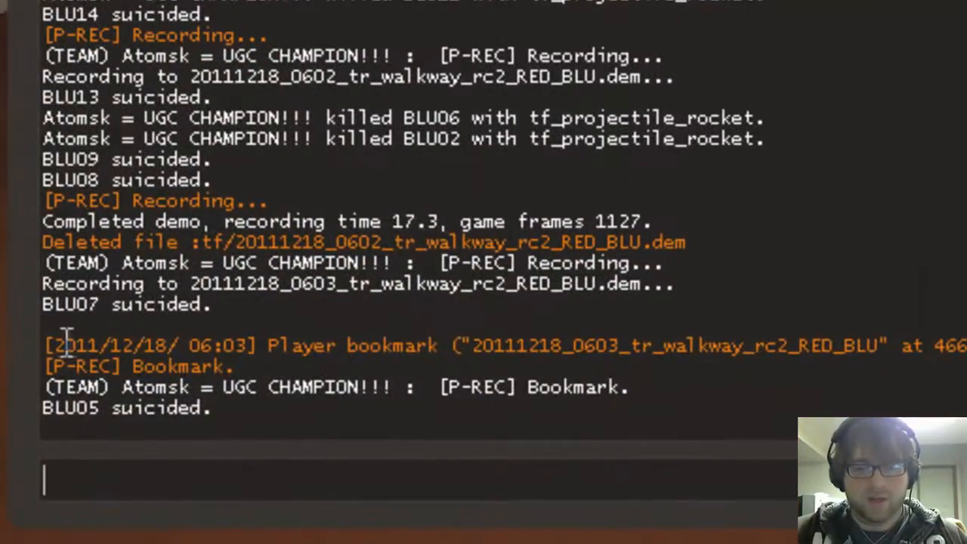
{"action": "left_click_drag", "start_coordinate": [68, 345], "coordinate": [249, 367]}
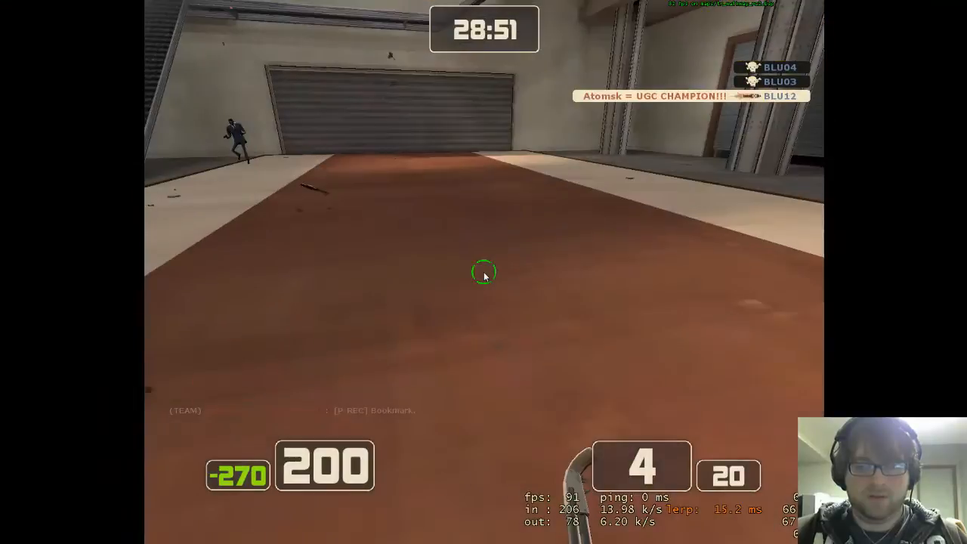
Disconnect from the test server through the Esc menu.
{"action": "key", "text": "Escape"}
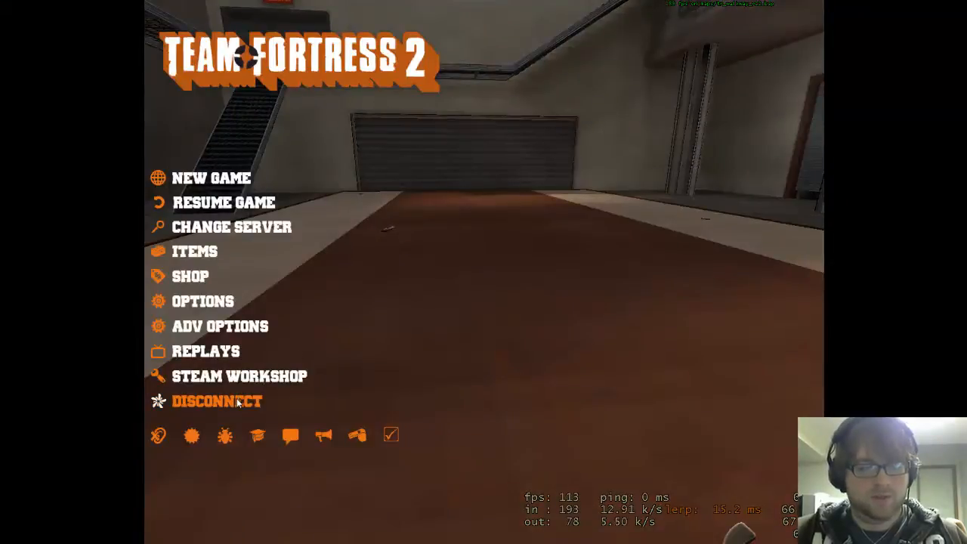
{"action": "left_click", "coordinate": [217, 401]}
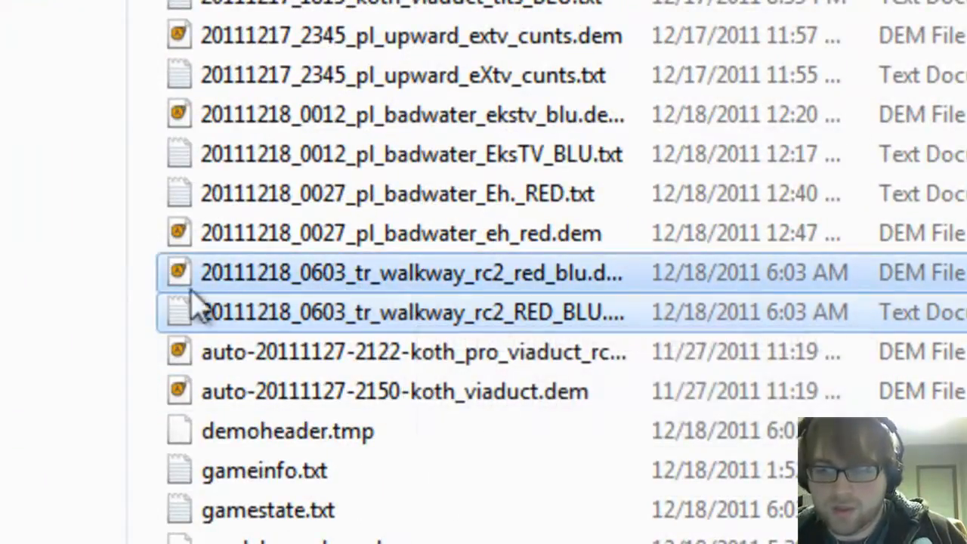
{"action": "mouse_move", "coordinate": [250, 284]}
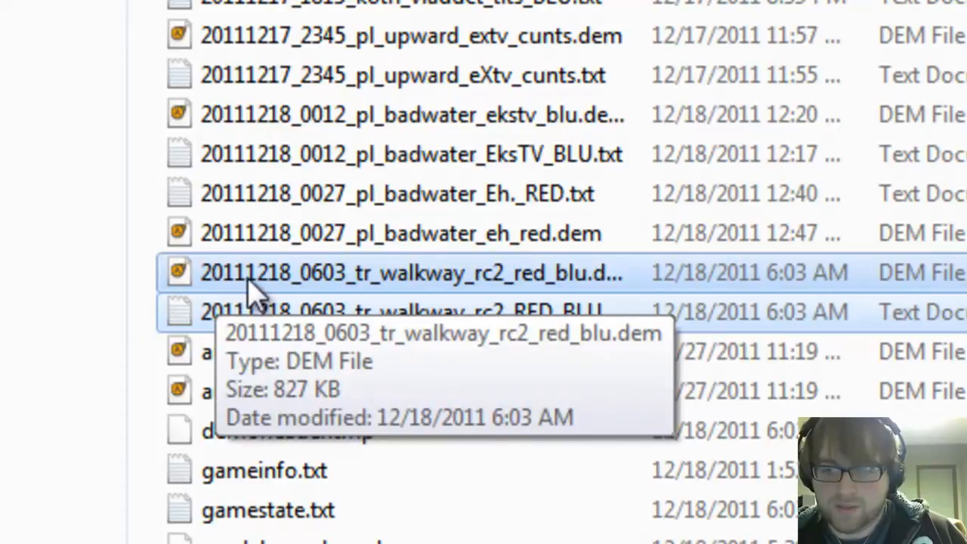
{"action": "mouse_move", "coordinate": [317, 299]}
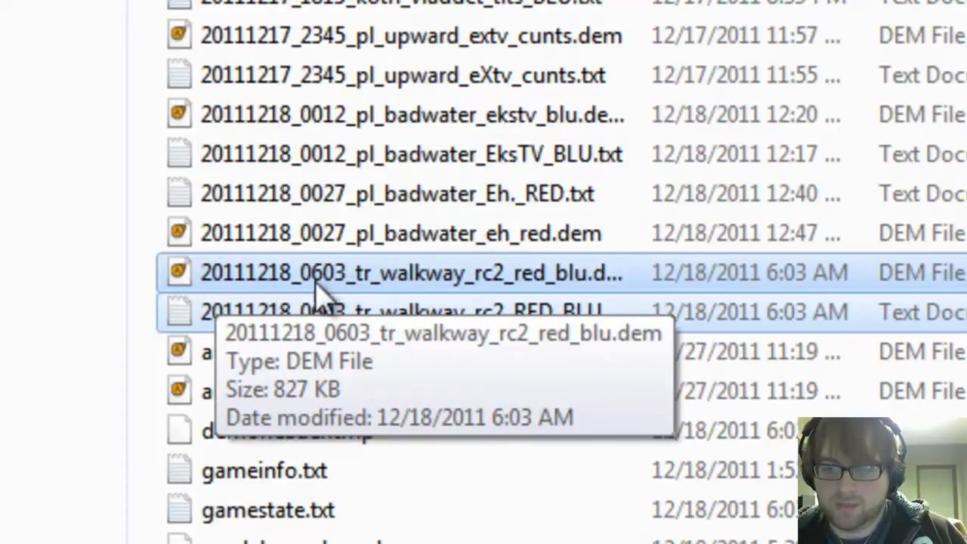
{"action": "mouse_move", "coordinate": [430, 295]}
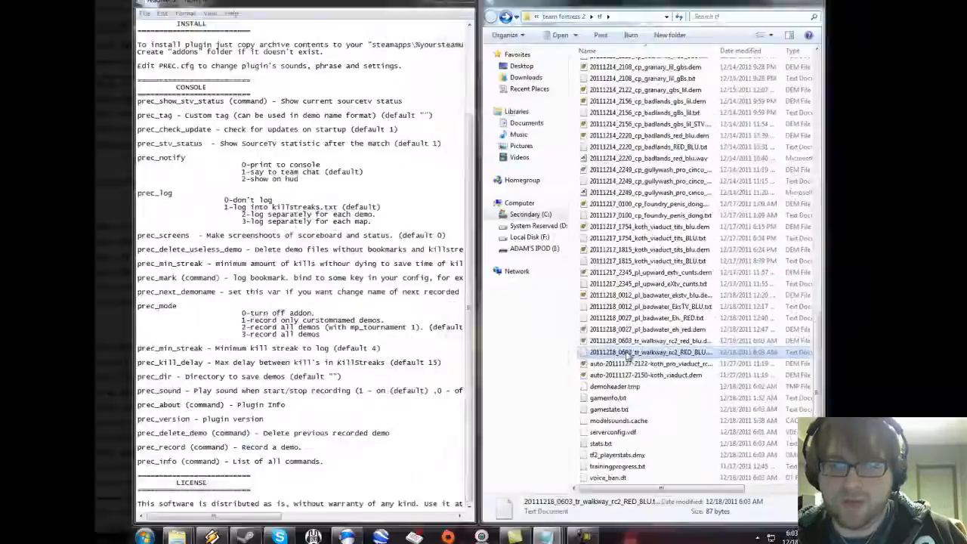
Read the bookmark in 20111218_0603_tr_walkway_rc2_RED_BLU.txt, then close it.
{"action": "double_click", "coordinate": [648, 352]}
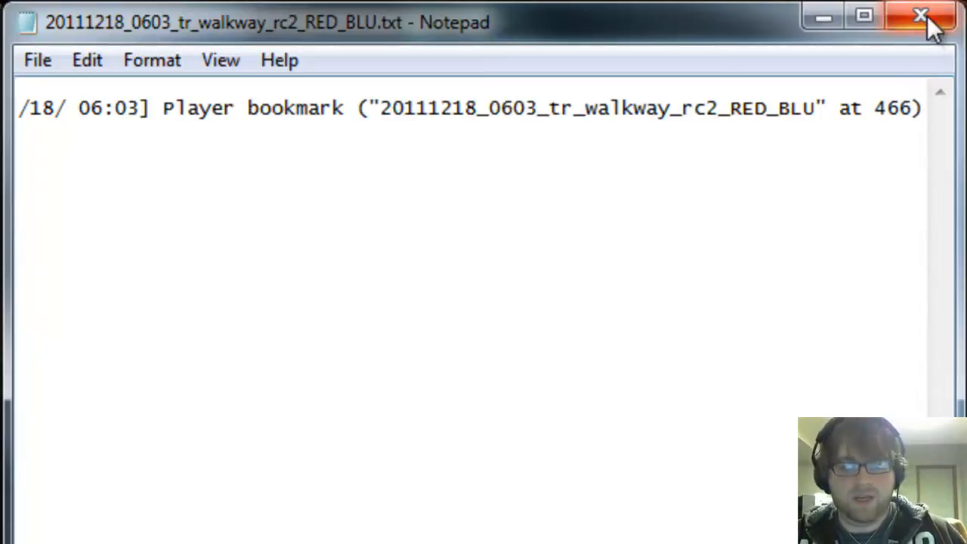
{"action": "mouse_move", "coordinate": [920, 16]}
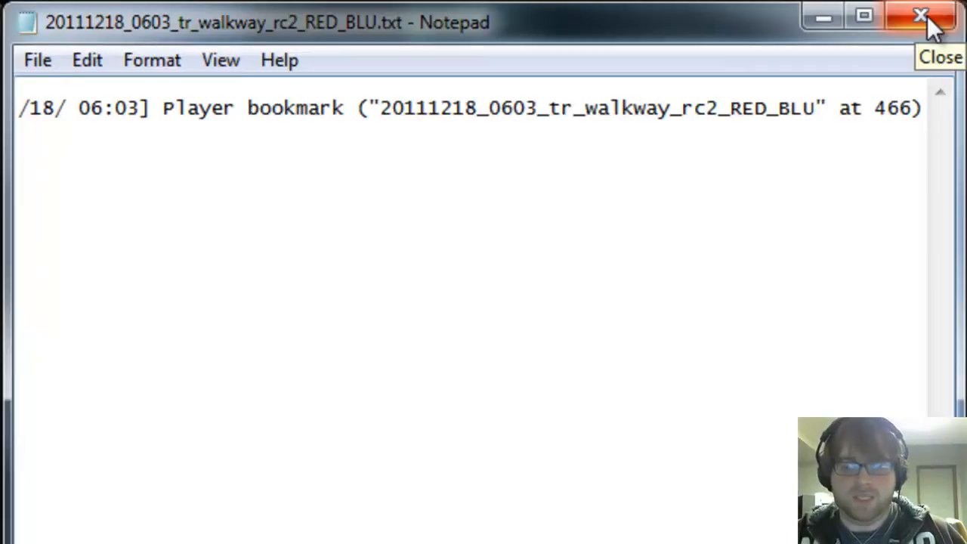
{"action": "left_click", "coordinate": [920, 15]}
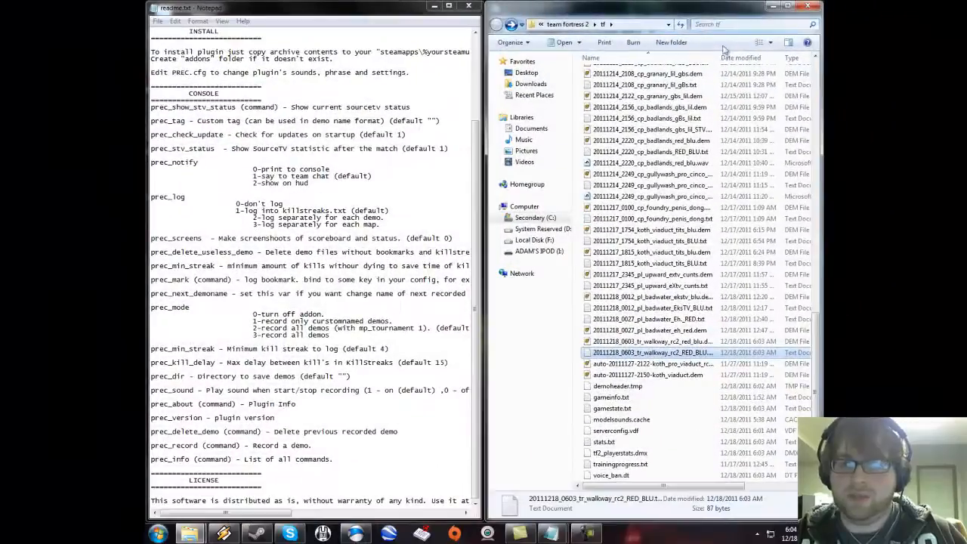